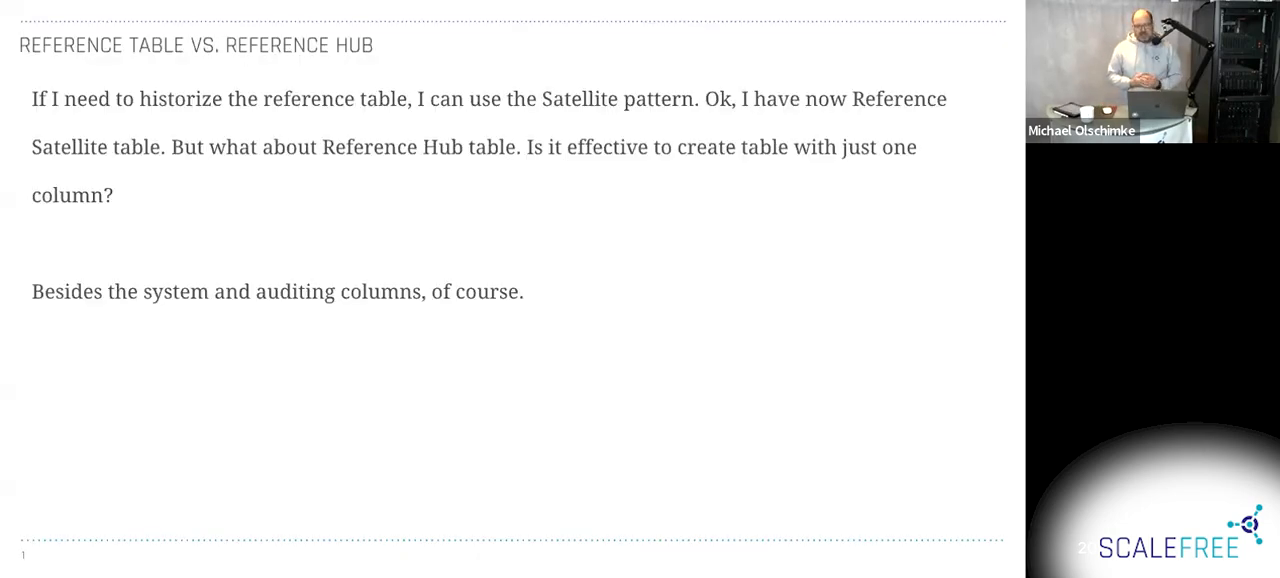
mouse_move(656, 228)
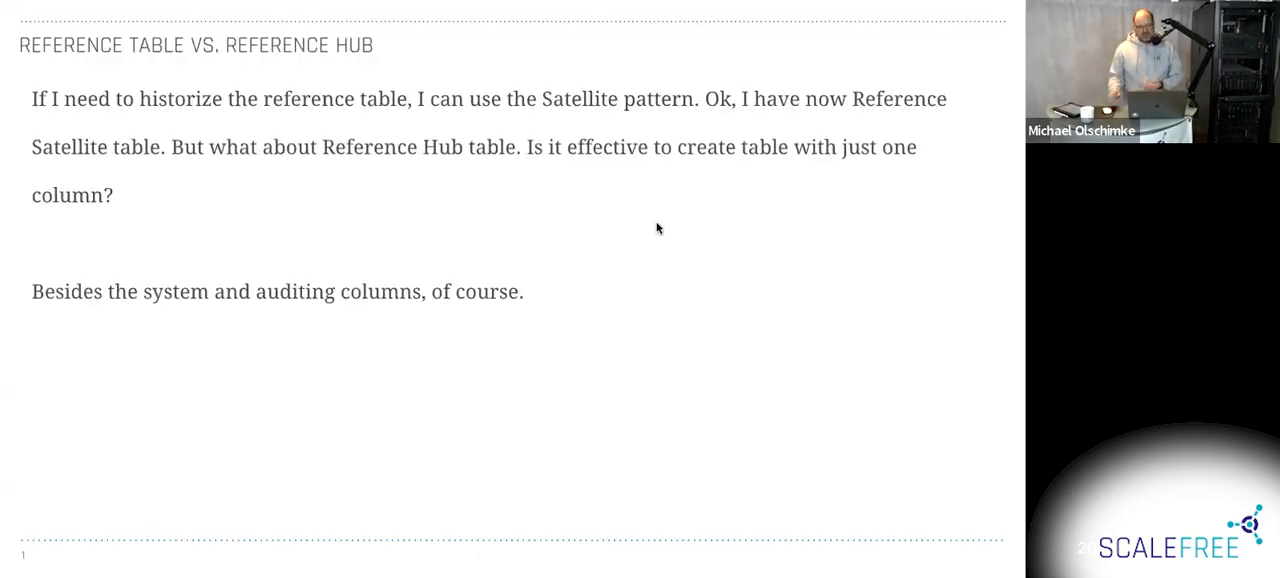
mouse_move(922, 208)
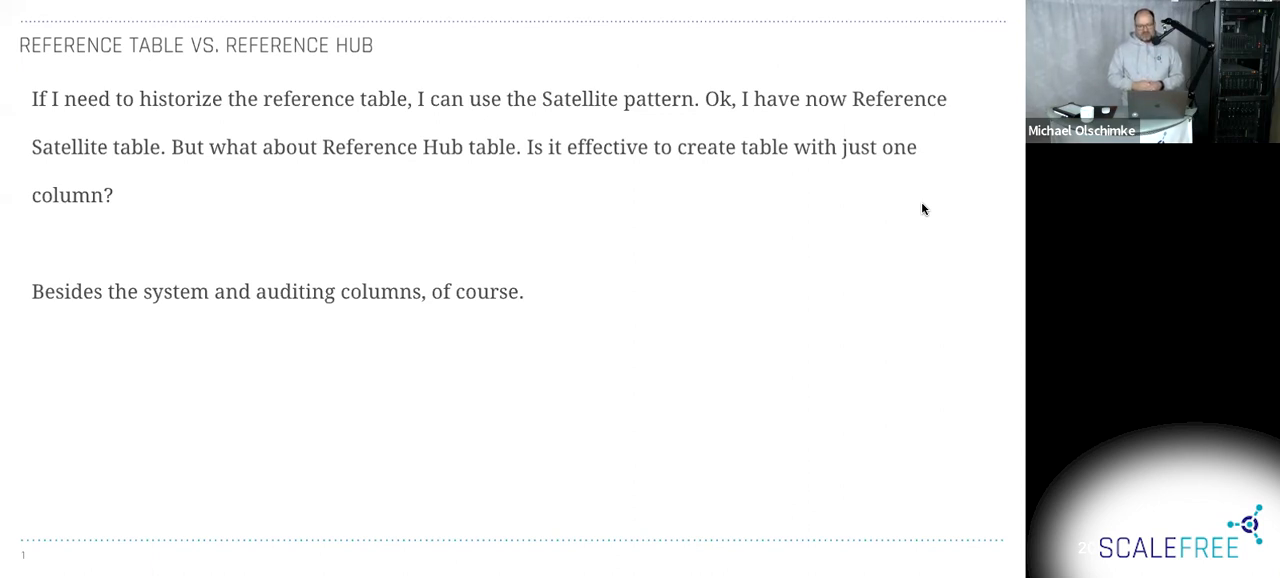
mouse_move(398, 148)
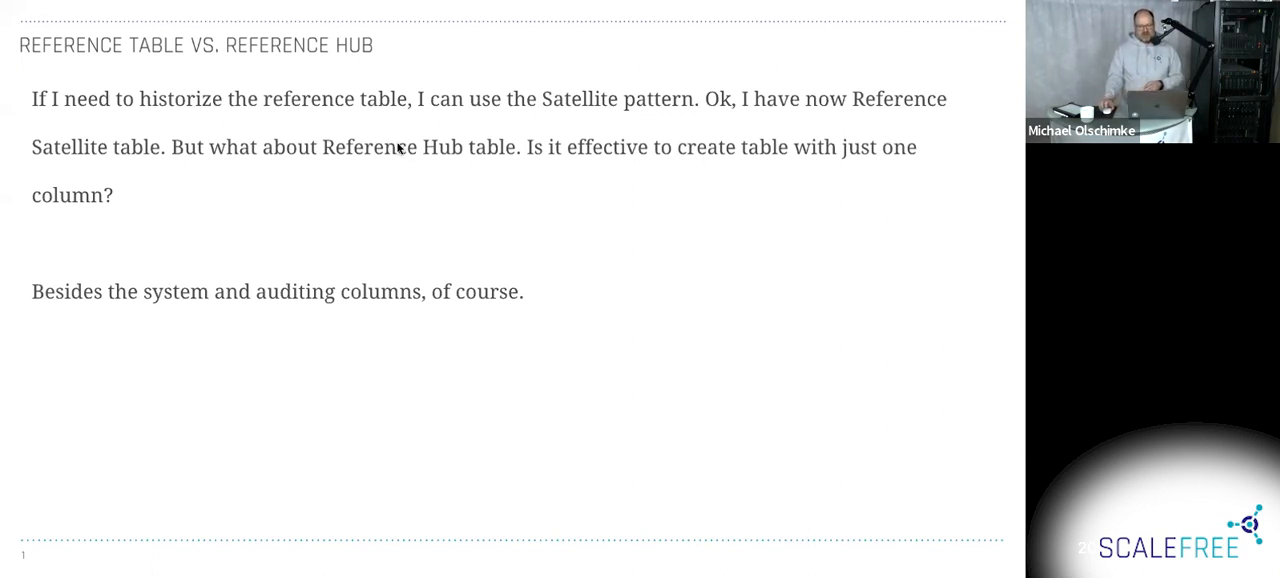
mouse_move(812, 164)
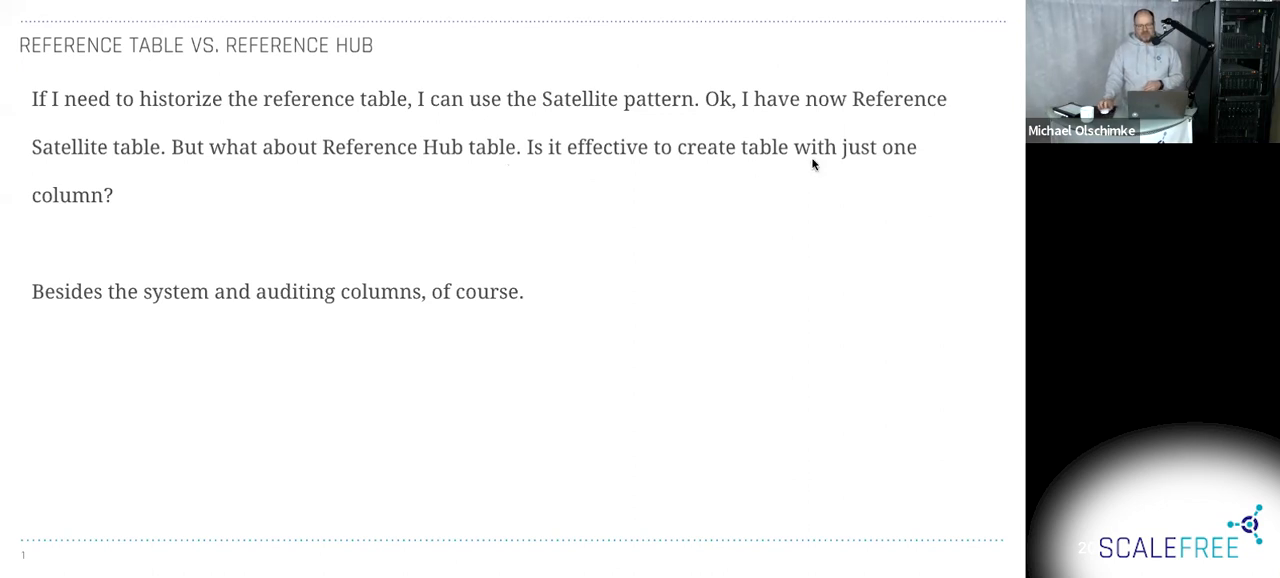
mouse_move(282, 200)
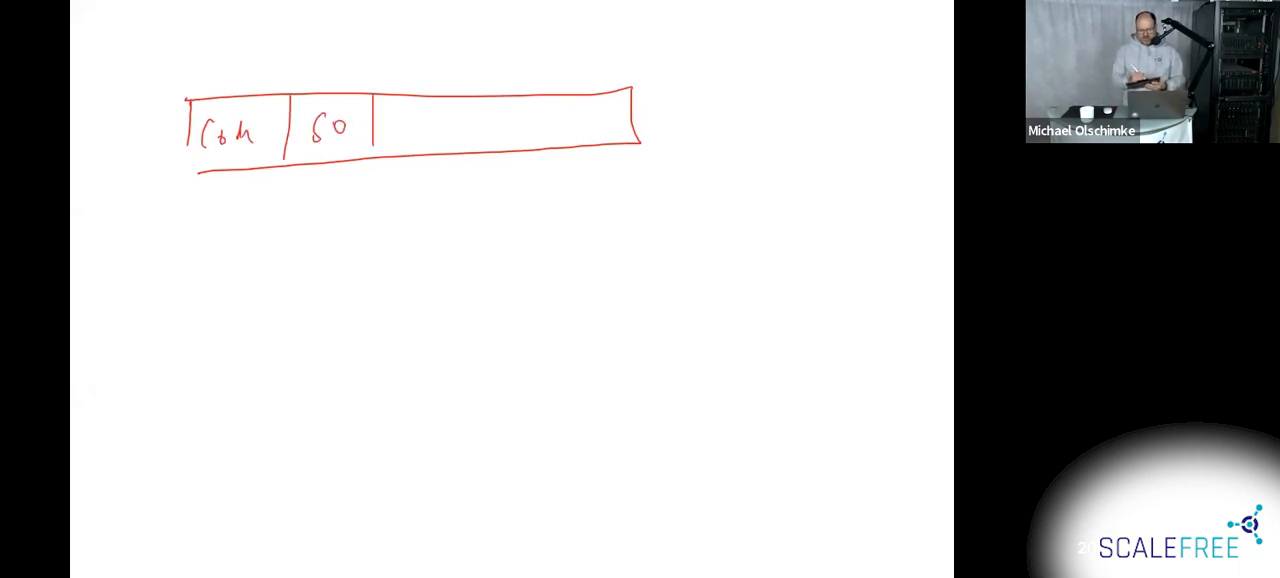
- Write Abbr. and Caption into the row's third and fourth cells and label the row RT
left_click_drag(380, 124, 480, 130)
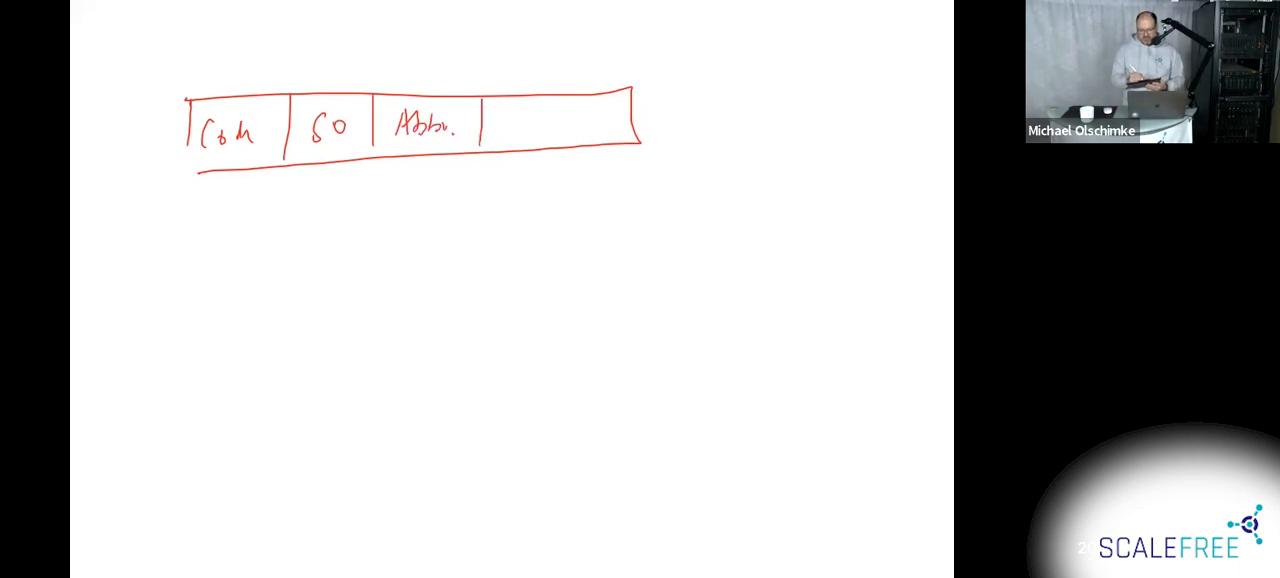
left_click_drag(490, 124, 576, 124)
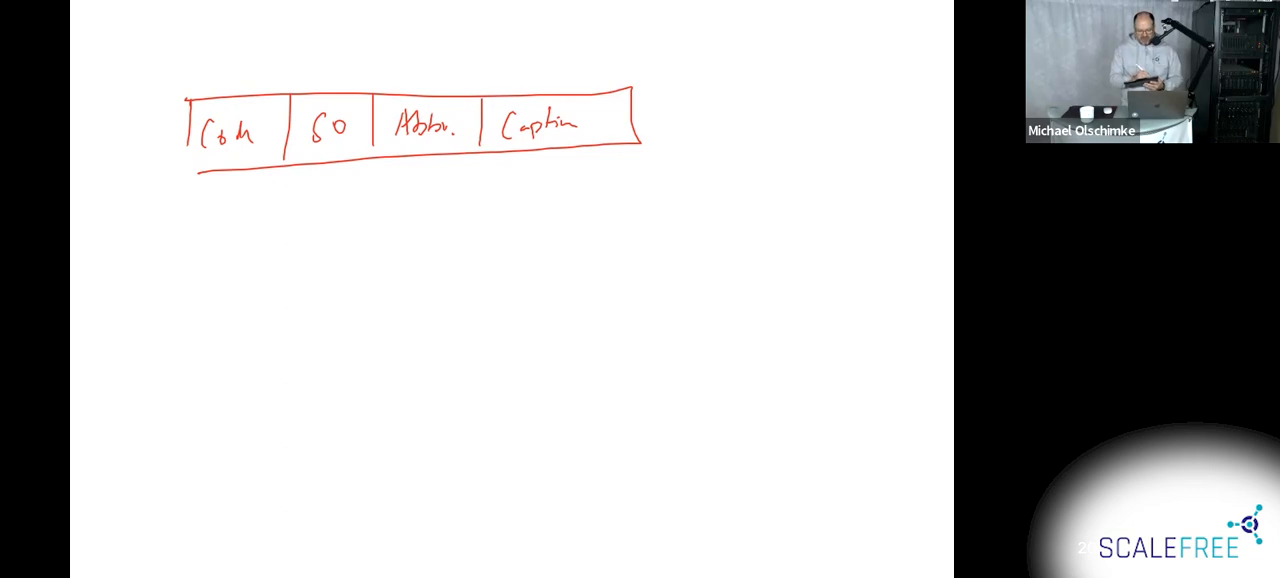
left_click_drag(100, 110, 128, 144)
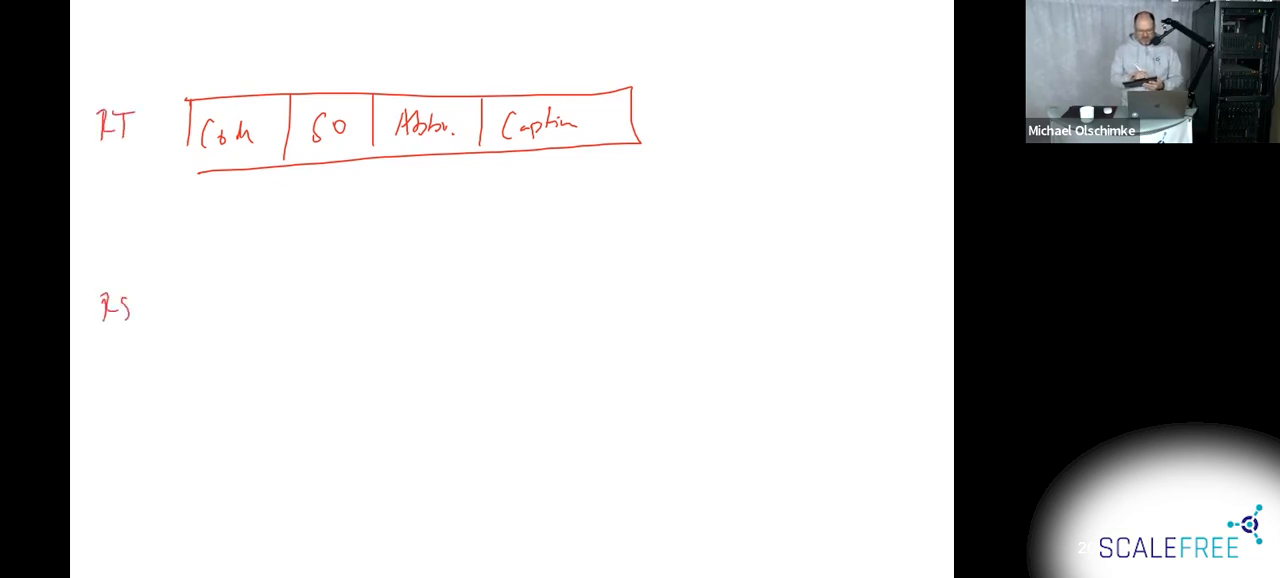
- Start writing the RS label on the canvas below the RT row
left_click_drag(188, 290, 188, 336)
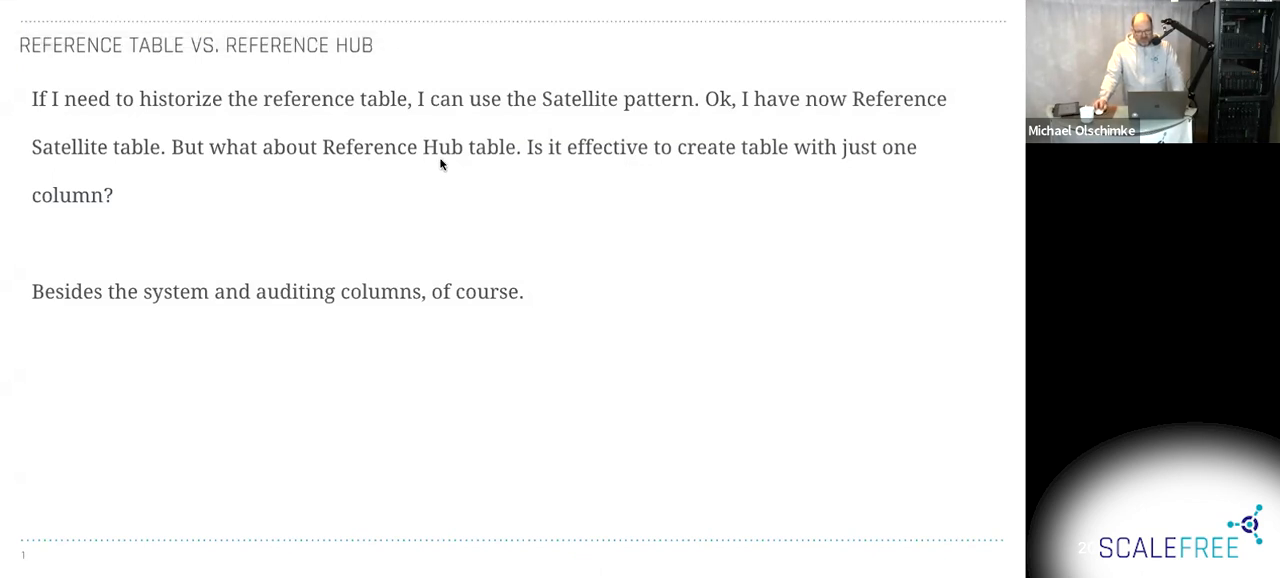
mouse_move(576, 176)
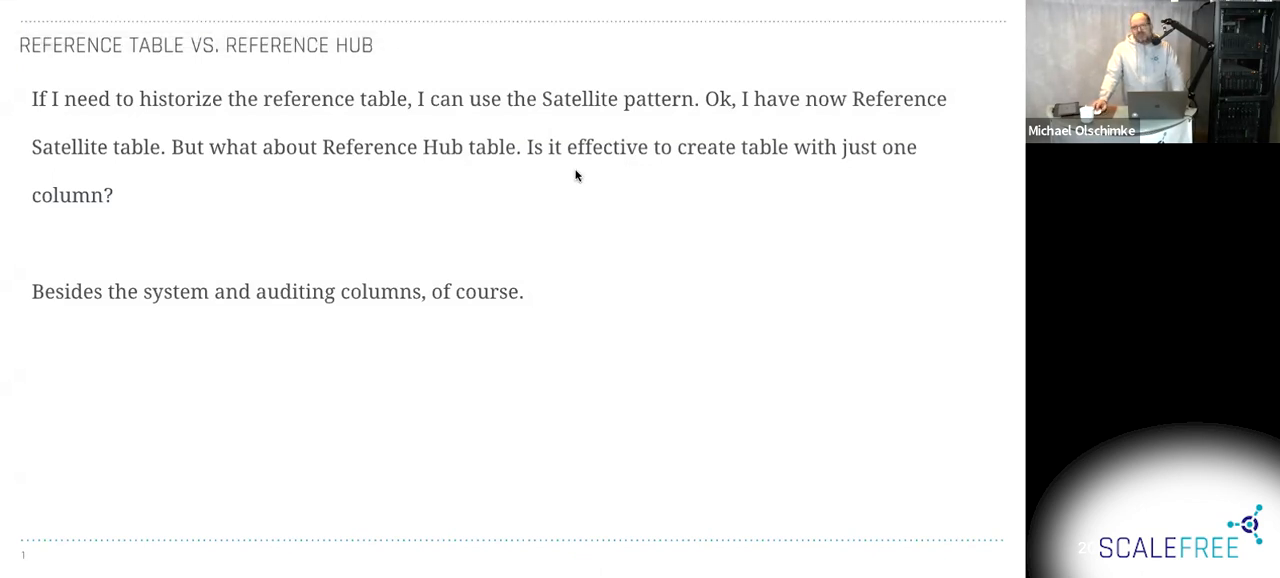
mouse_move(592, 172)
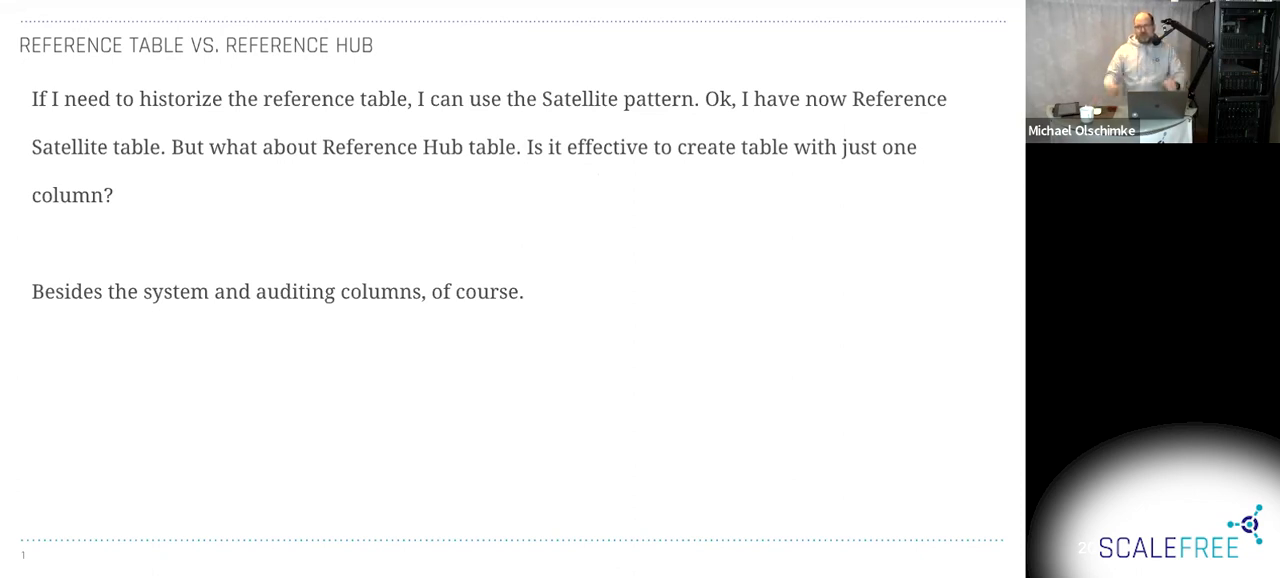
mouse_move(448, 300)
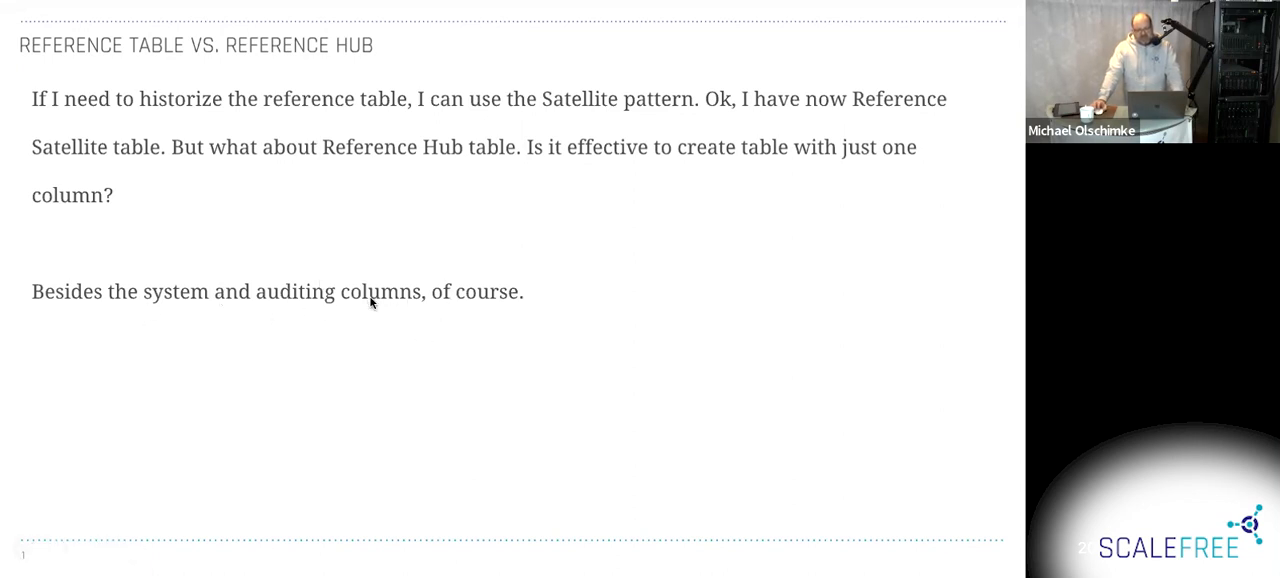
mouse_move(208, 276)
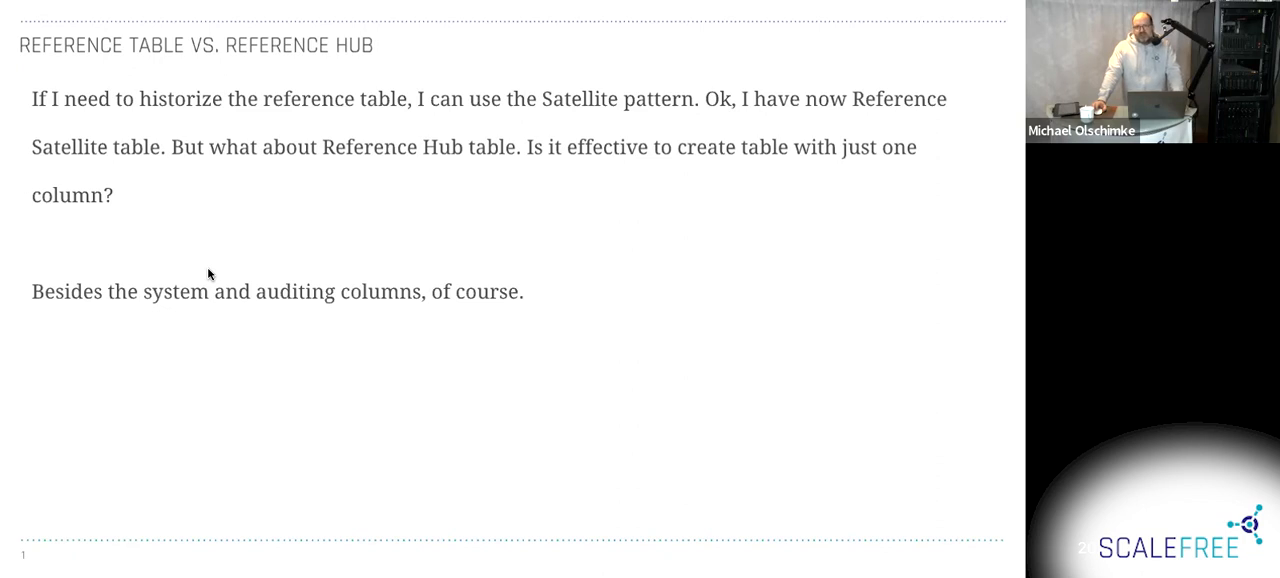
mouse_move(250, 272)
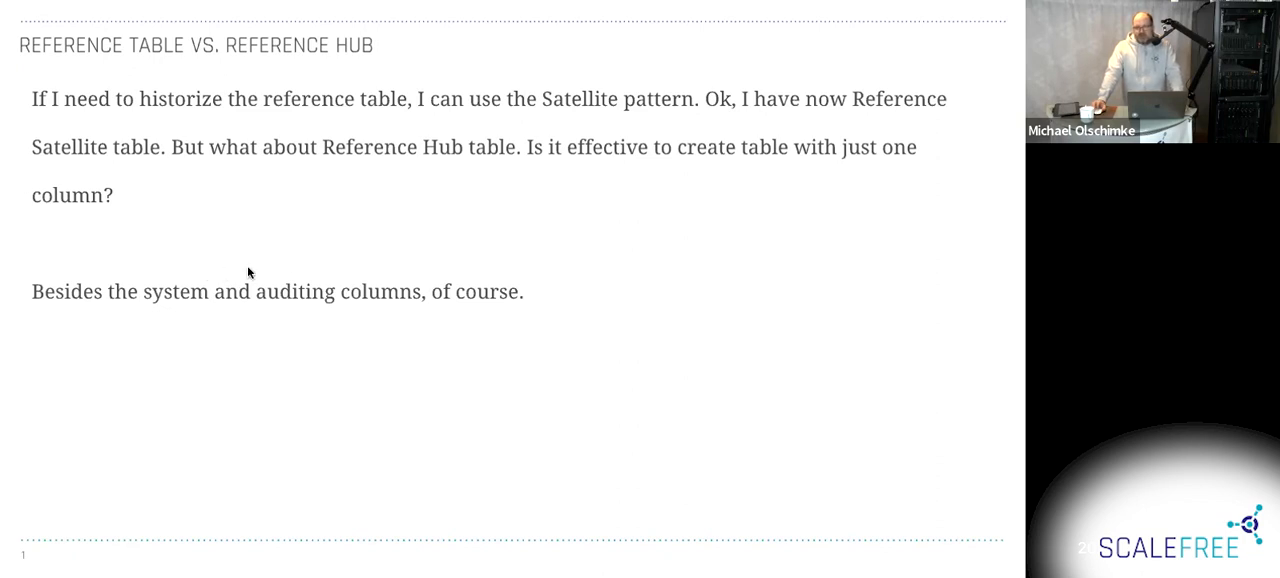
mouse_move(390, 280)
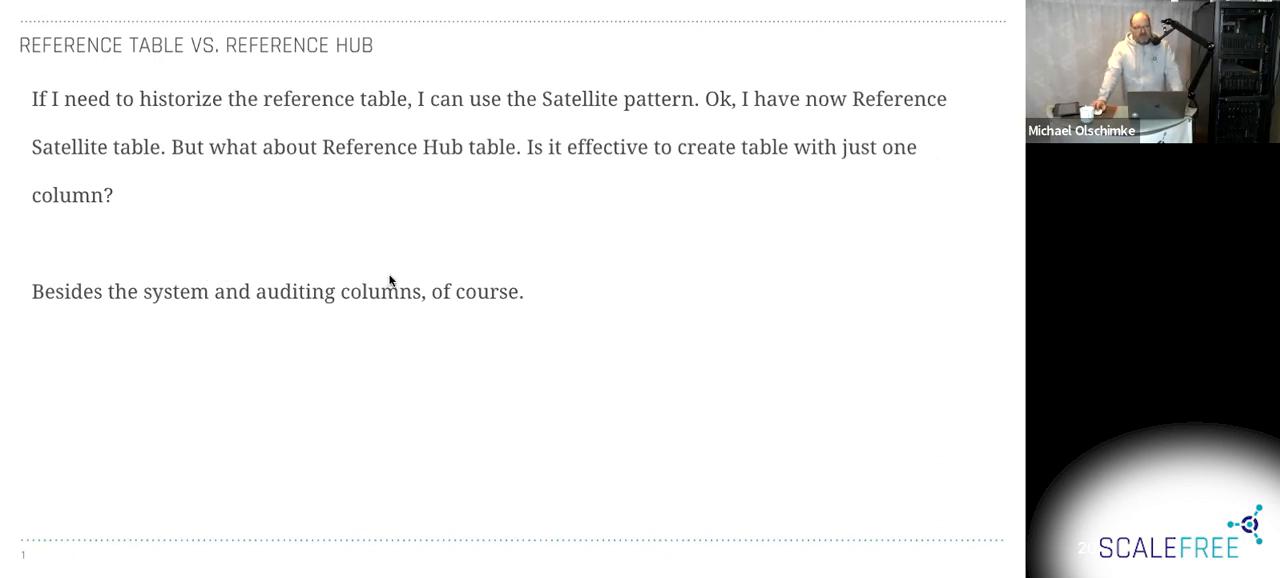
mouse_move(416, 260)
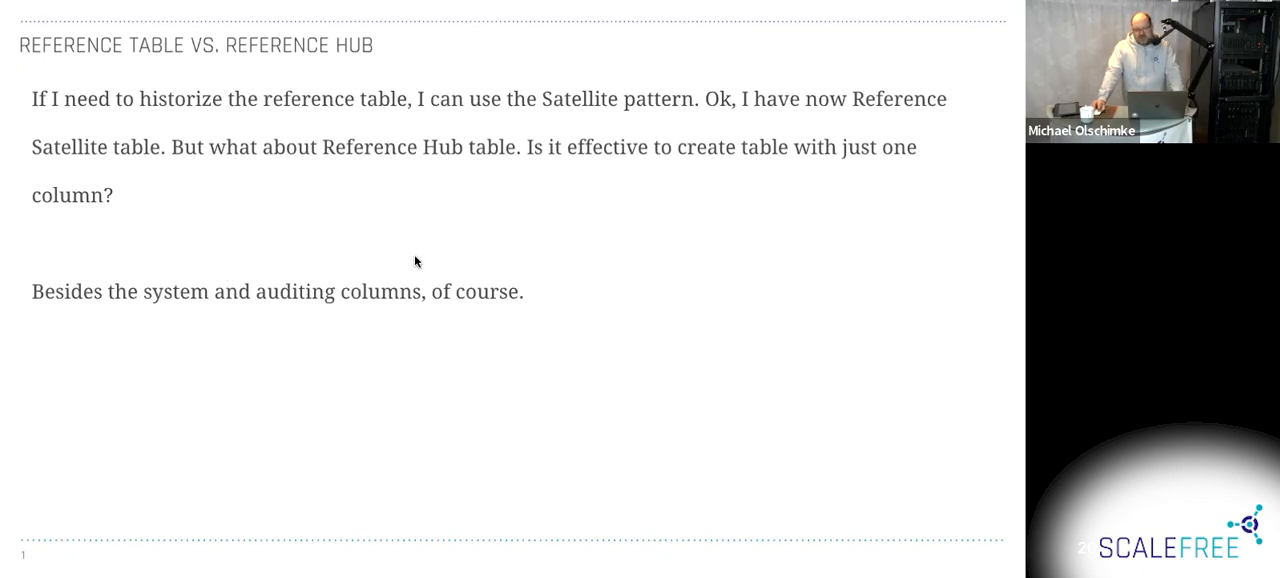